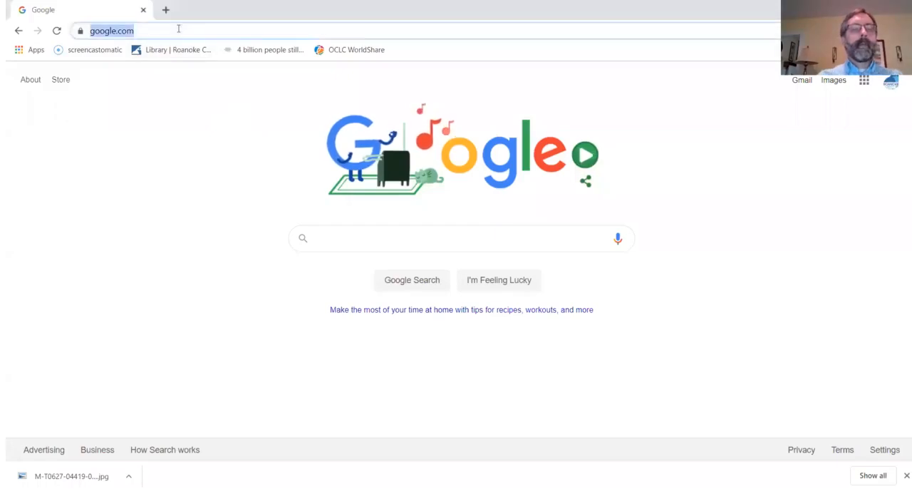
Enter rvl in the address bar to reach the Roanoke Valley Libraries catalog
{"action": "type", "text": "rvl"}
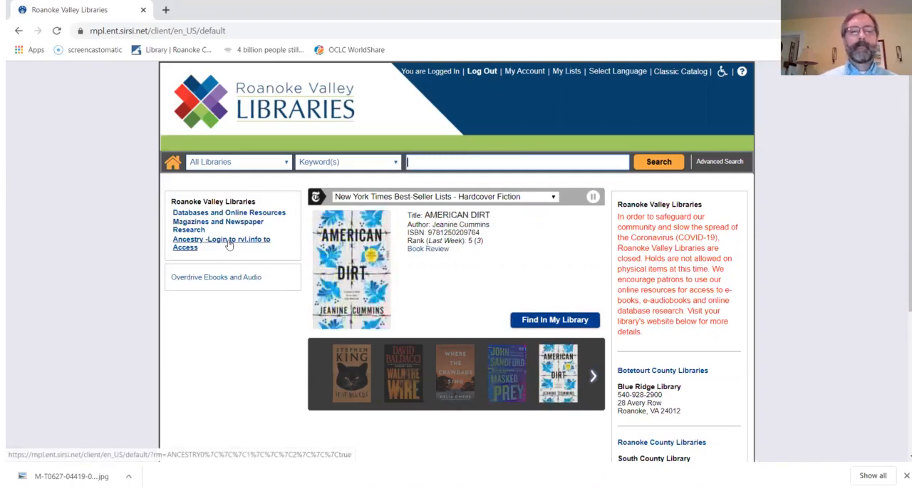
Follow the sidebar Ancestry login link and the Ancestry Access Link to Ancestry Library Edition
{"action": "left_click", "coordinate": [222, 243]}
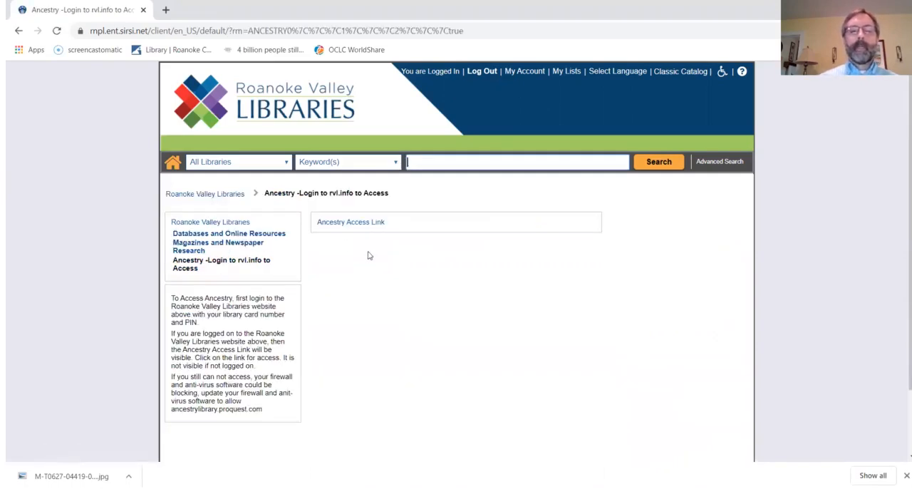
{"action": "mouse_move", "coordinate": [350, 222]}
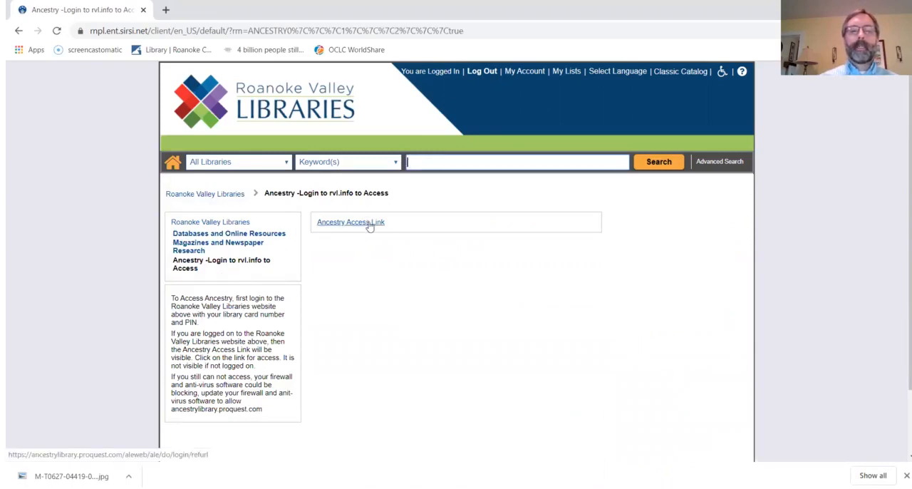
{"action": "left_click", "coordinate": [350, 221]}
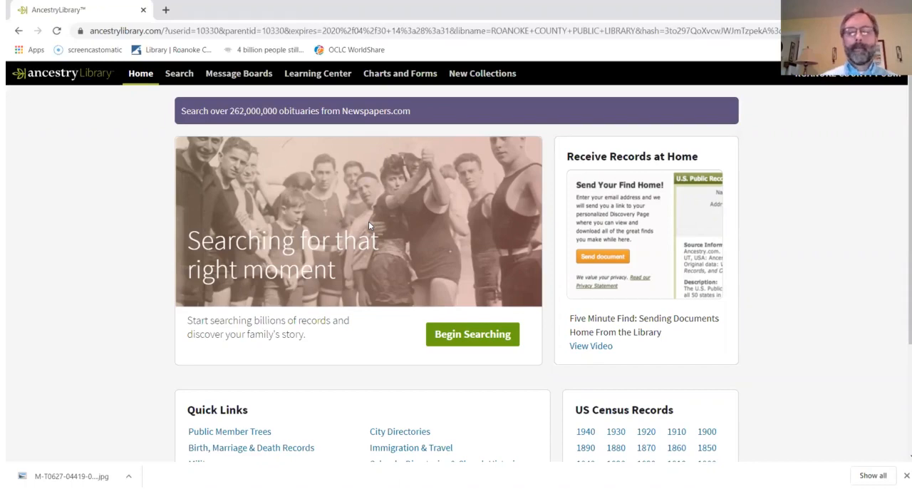
{"action": "mouse_move", "coordinate": [463, 352]}
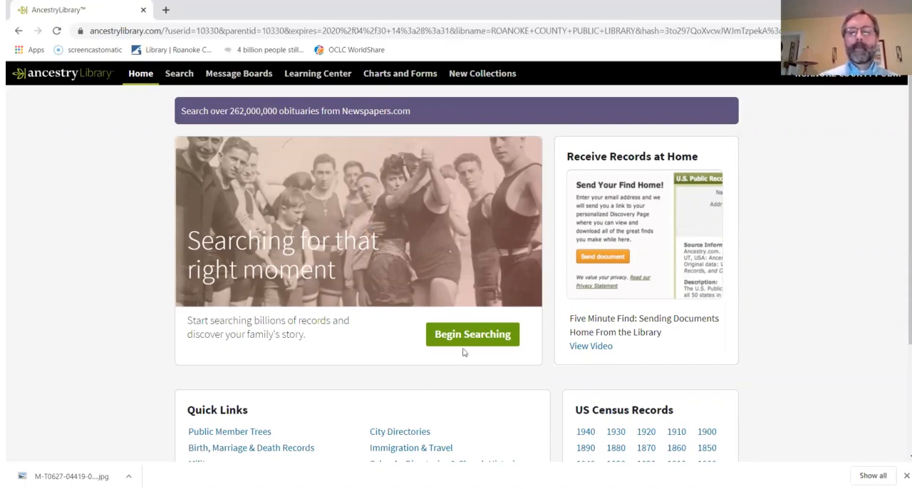
{"action": "mouse_move", "coordinate": [472, 334]}
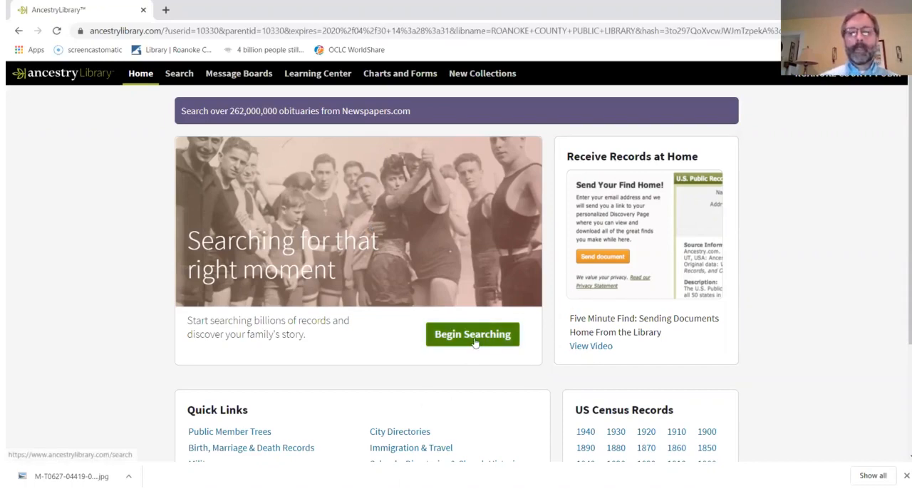
Start a record search with the Begin Searching button
{"action": "left_click", "coordinate": [471, 333]}
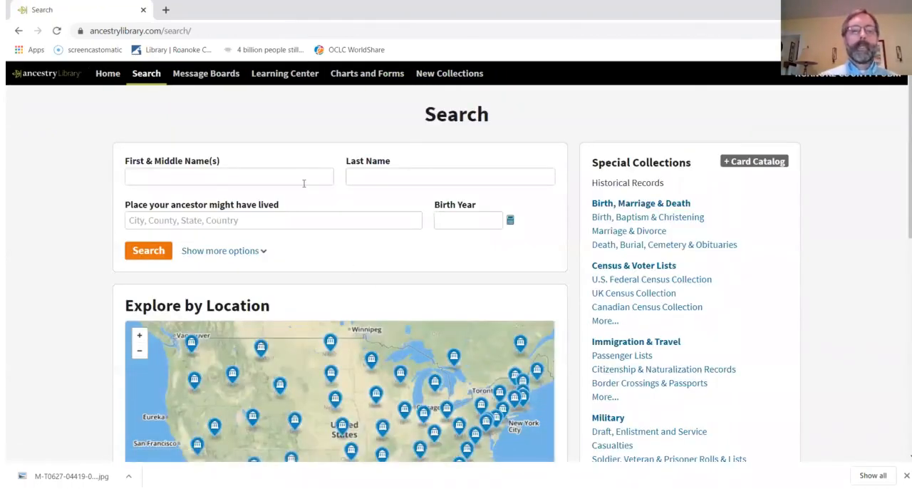
{"action": "left_click", "coordinate": [228, 176]}
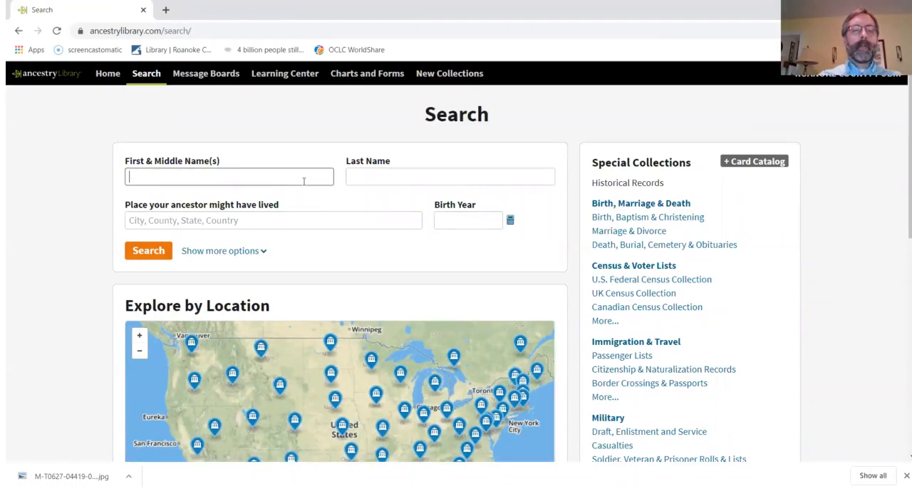
{"action": "type", "text": "Ben"}
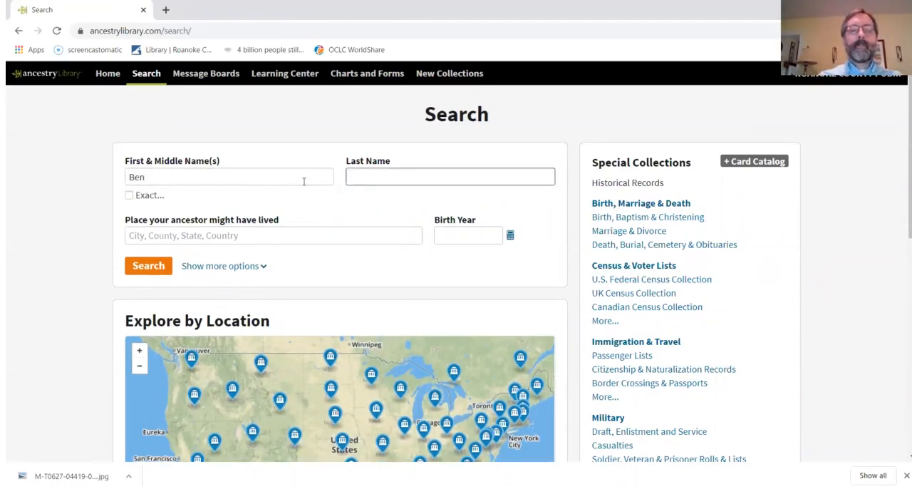
{"action": "type", "text": "Hale"}
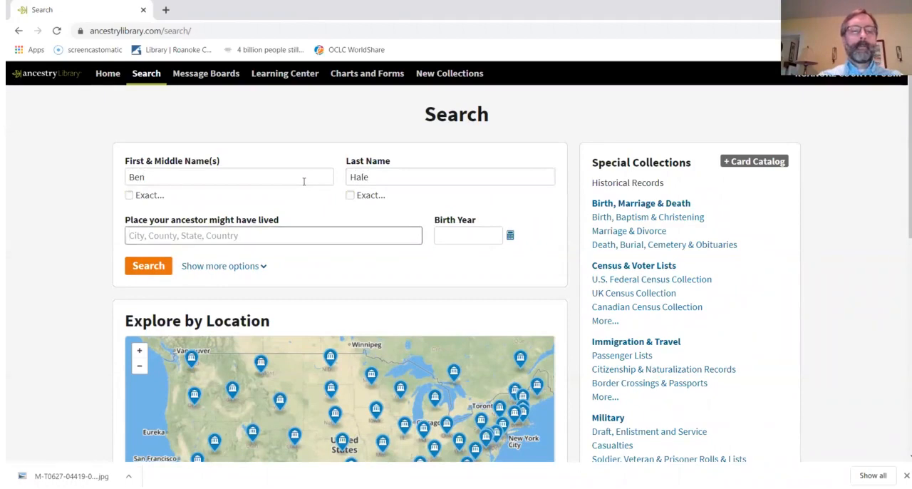
{"action": "type", "text": "West Virgin"}
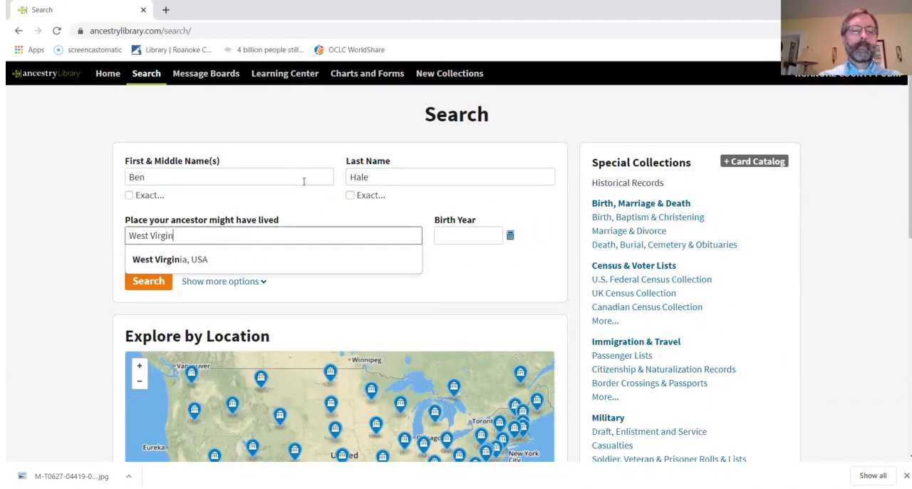
{"action": "left_click", "coordinate": [169, 259]}
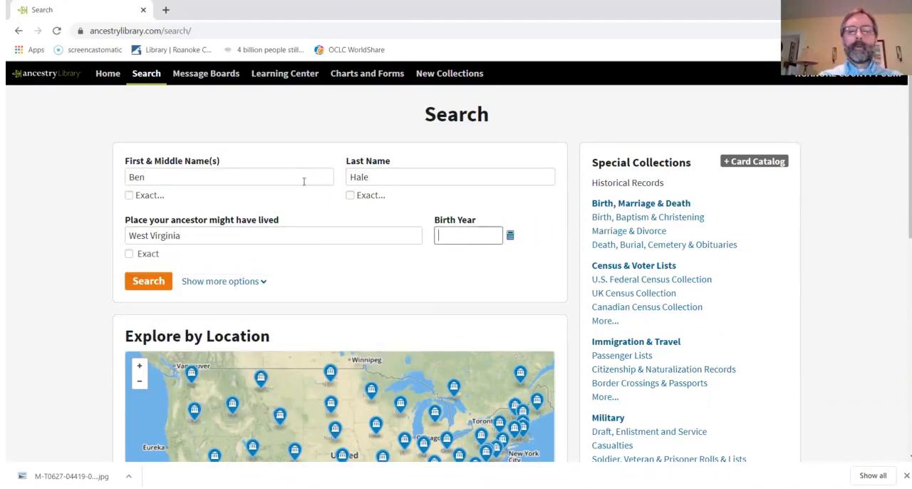
{"action": "type", "text": "1910"}
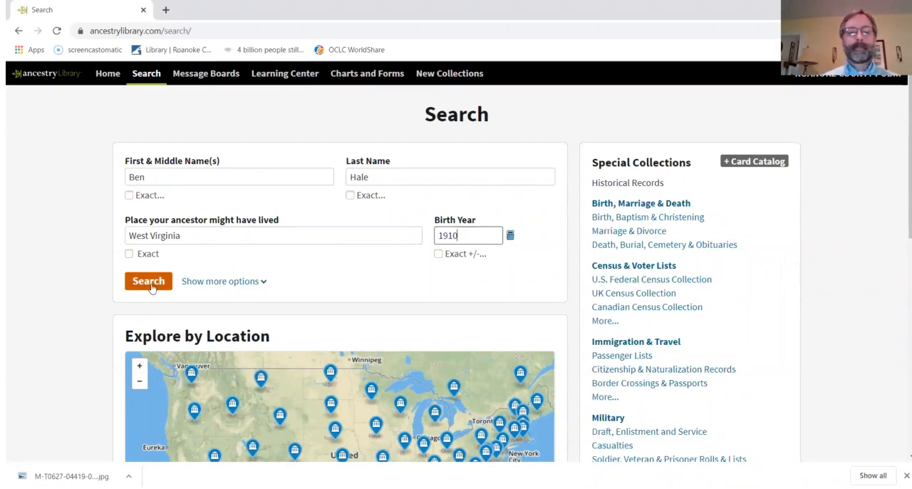
{"action": "left_click", "coordinate": [148, 281]}
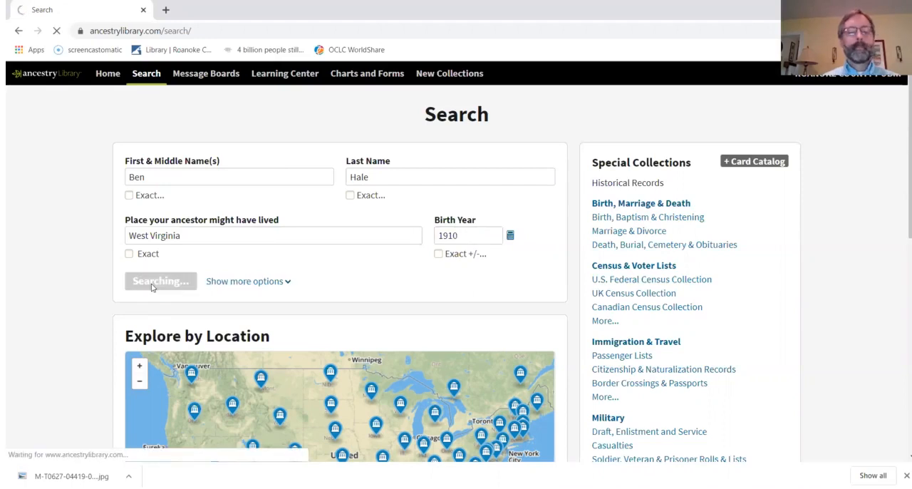
Filter results to Census & Voter Lists and scroll to the 1940 census match
{"action": "left_click", "coordinate": [160, 281]}
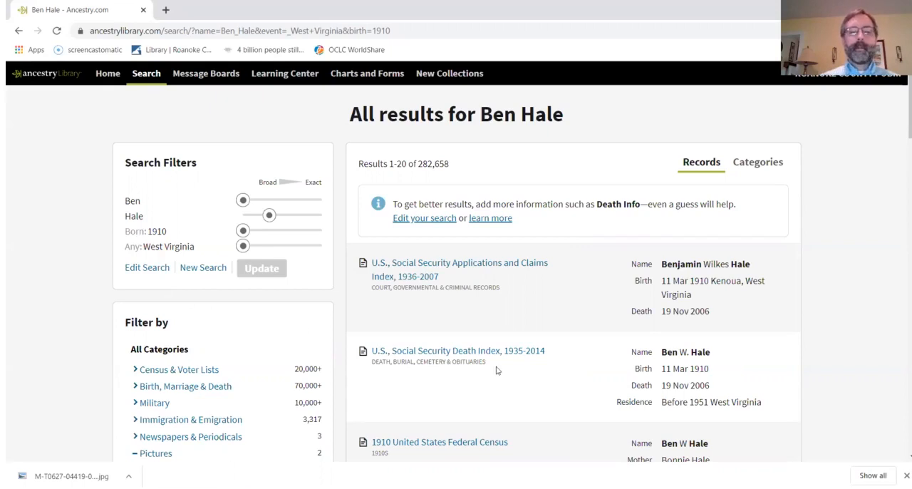
{"action": "scroll", "scroll_direction": "down", "scroll_amount": 3}
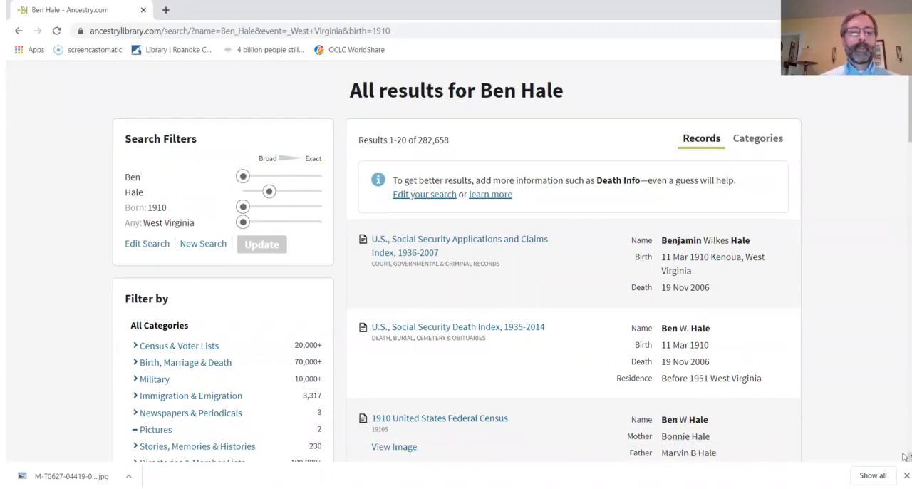
{"action": "scroll", "scroll_direction": "down", "scroll_amount": 3}
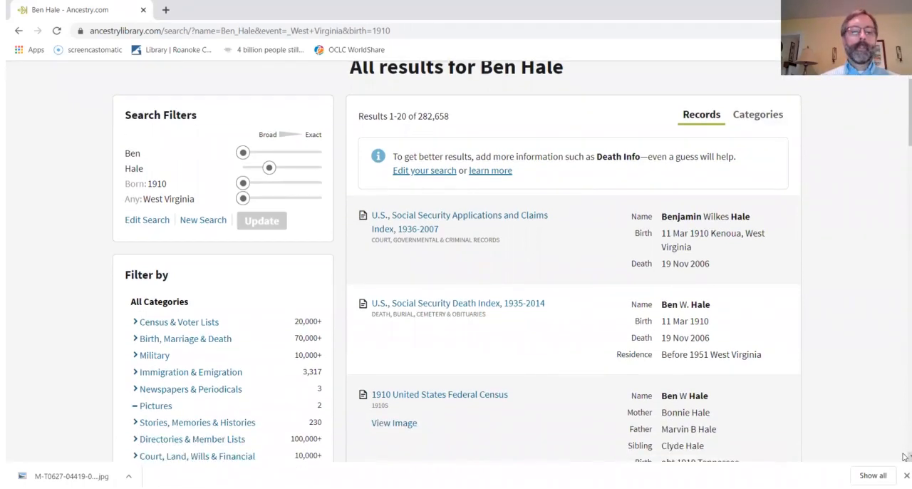
{"action": "scroll", "scroll_direction": "down", "scroll_amount": 3}
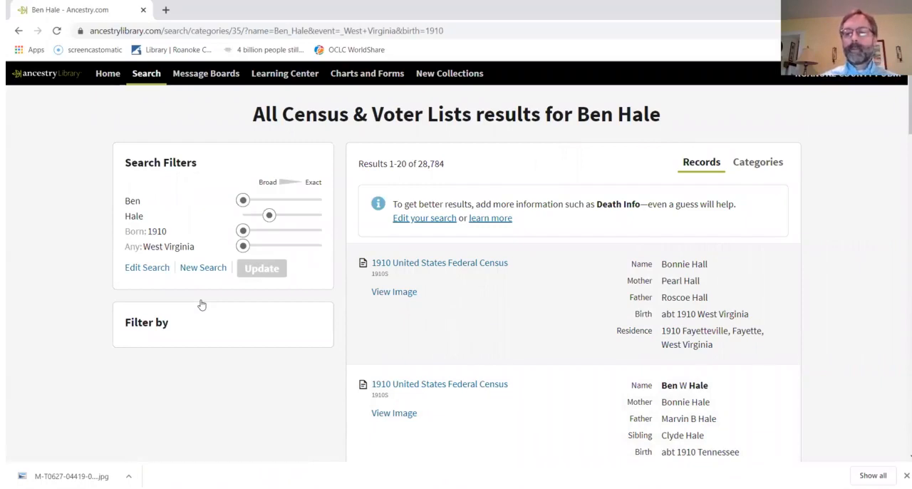
{"action": "mouse_move", "coordinate": [903, 128]}
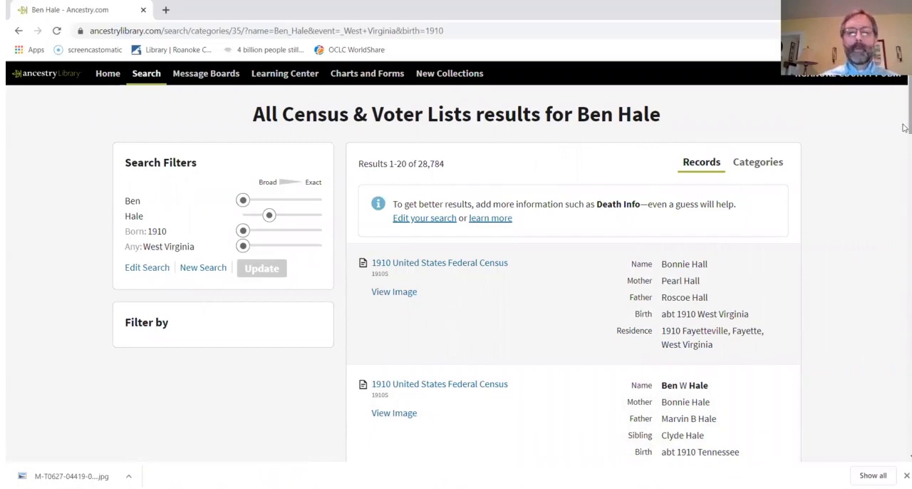
{"action": "scroll", "scroll_direction": "down", "scroll_amount": 3}
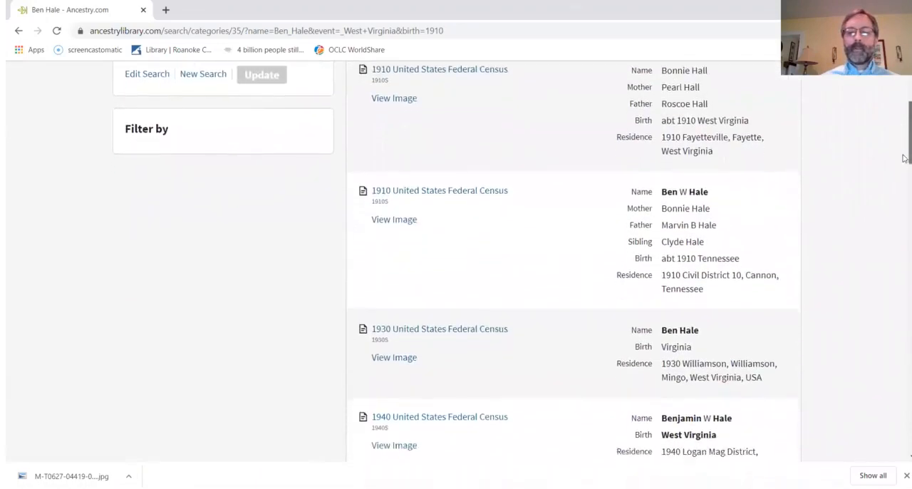
{"action": "scroll", "scroll_direction": "down", "scroll_amount": 3}
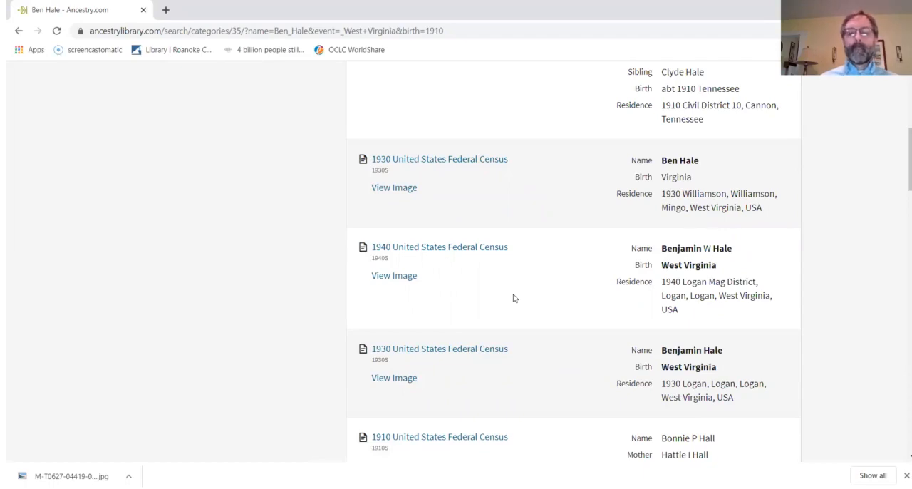
{"action": "mouse_move", "coordinate": [440, 247]}
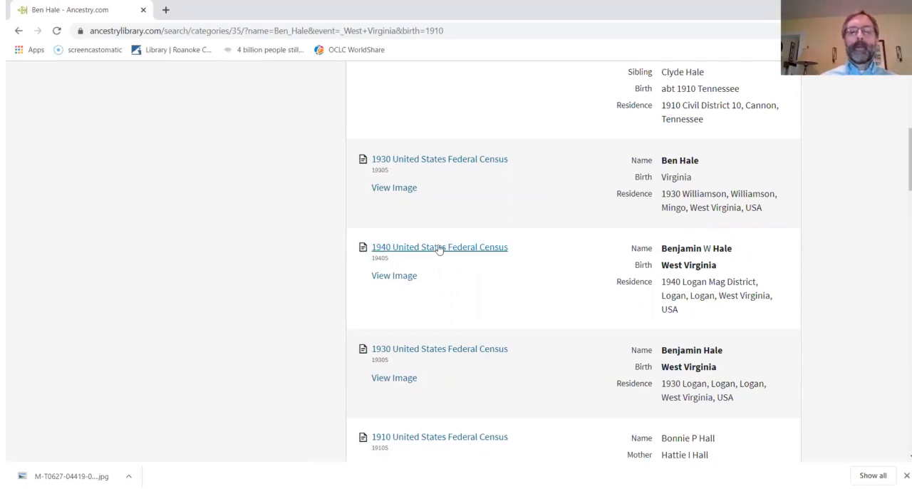
{"action": "mouse_move", "coordinate": [439, 247]}
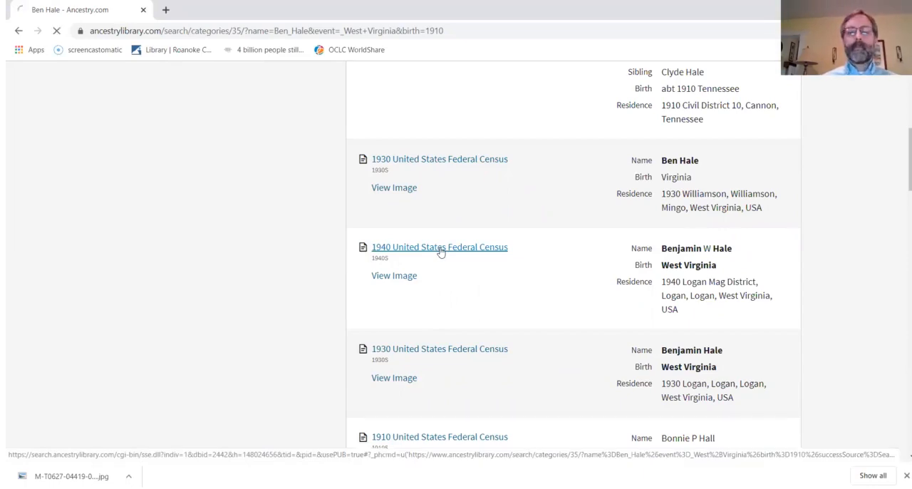
Open Benjamin W Hale's 1940 United States Federal Census record
{"action": "left_click", "coordinate": [440, 246]}
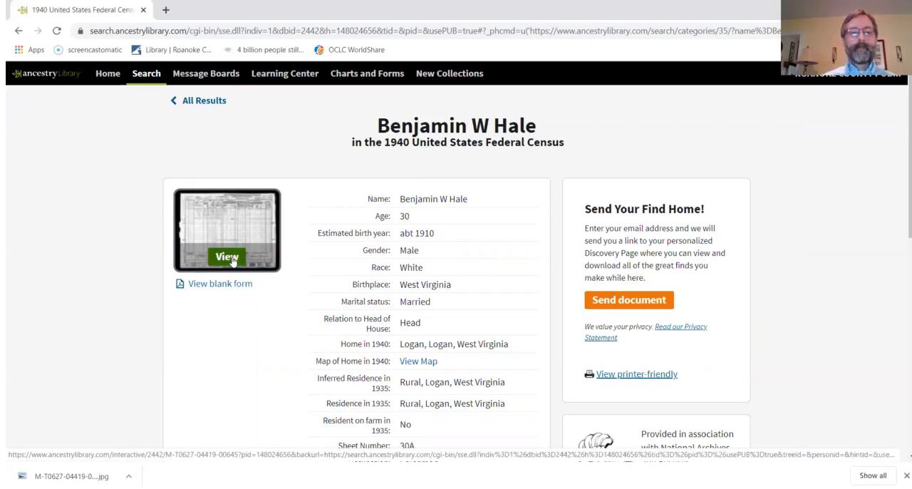
View the scanned 1940 census page image and save it
{"action": "left_click", "coordinate": [227, 256]}
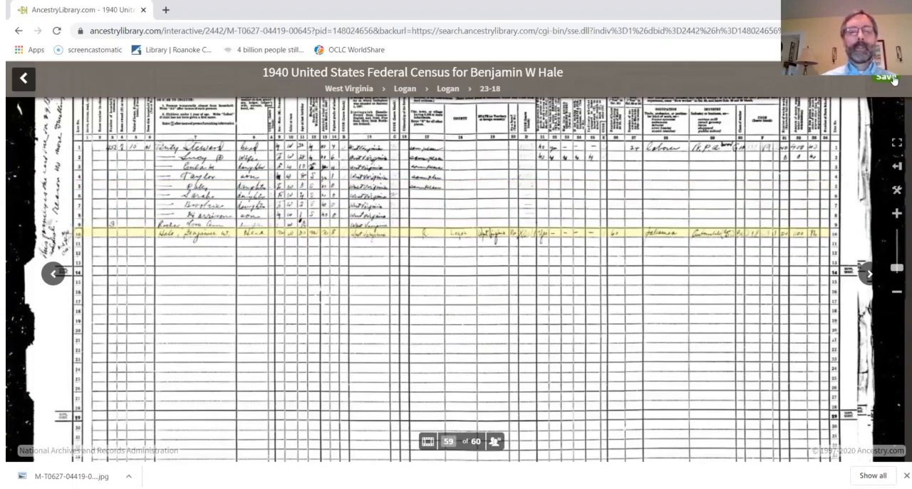
{"action": "left_click", "coordinate": [886, 77]}
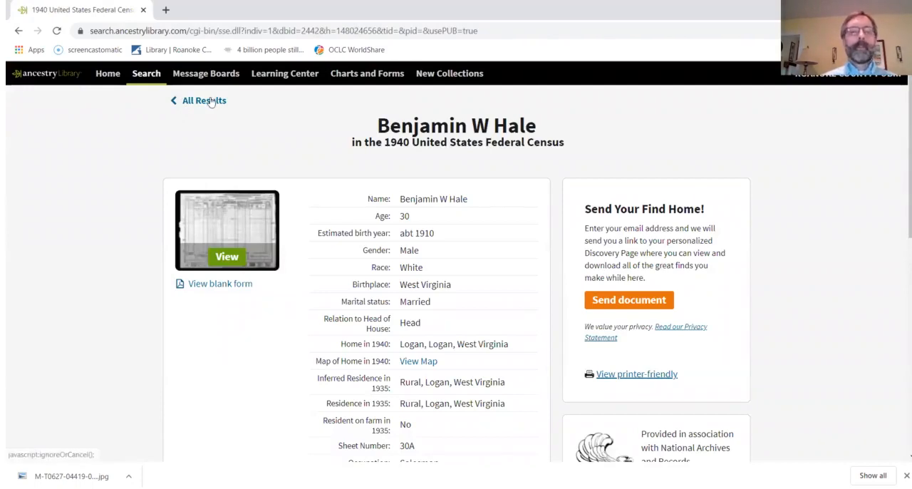
Go back to All Results and open Edit Search for the Ben Hale criteria
{"action": "left_click", "coordinate": [204, 99]}
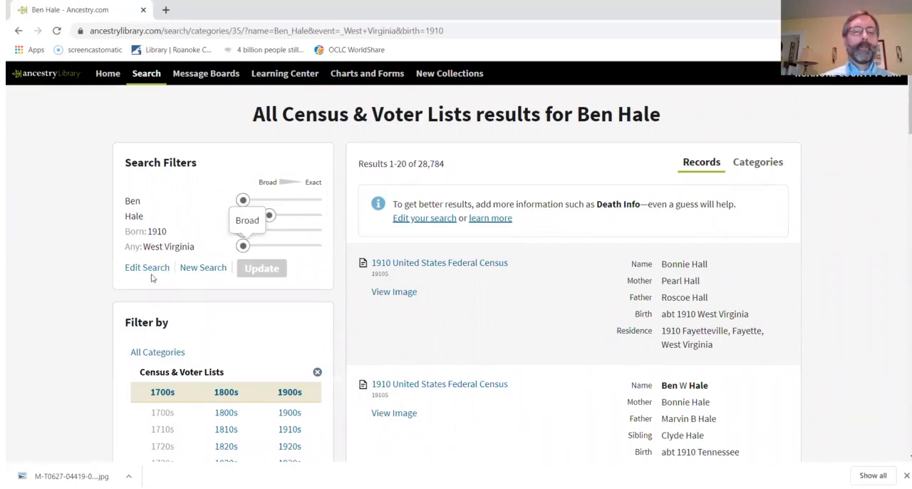
{"action": "left_click", "coordinate": [146, 267]}
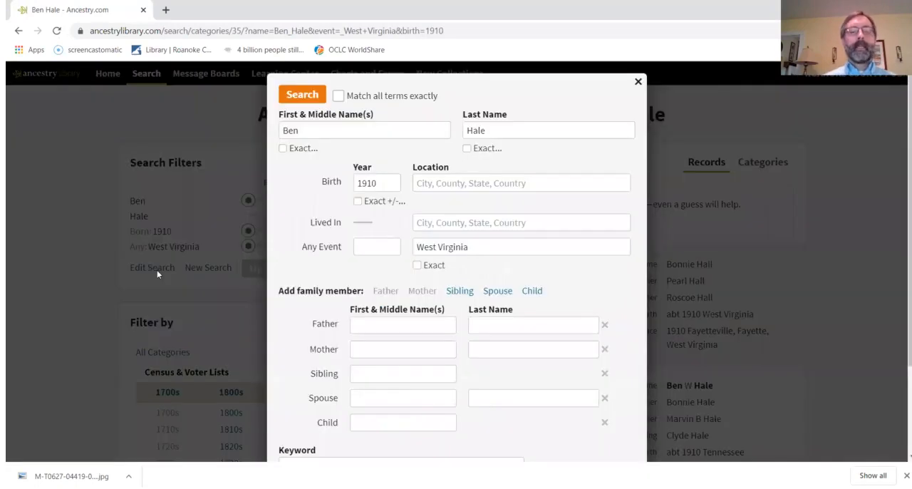